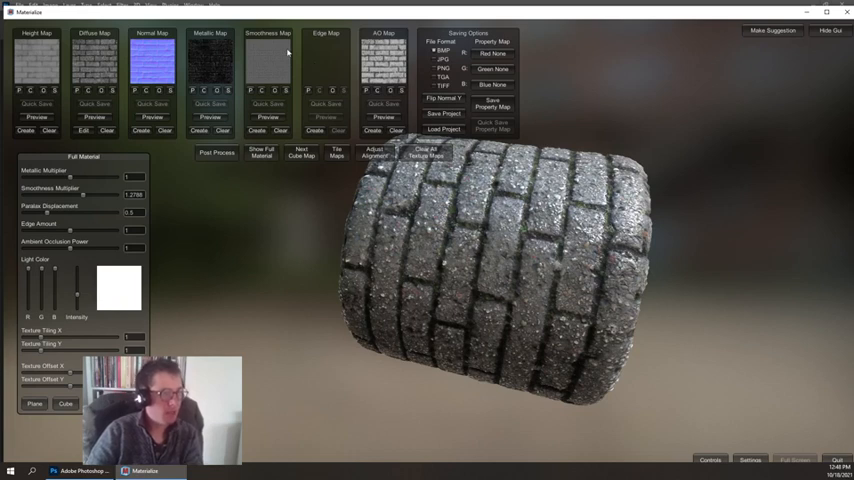
mouse_move(174, 62)
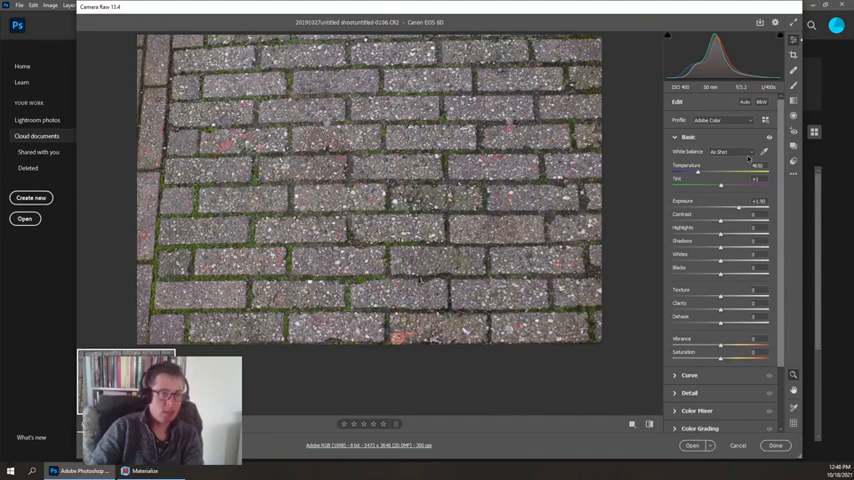
mouse_move(724, 216)
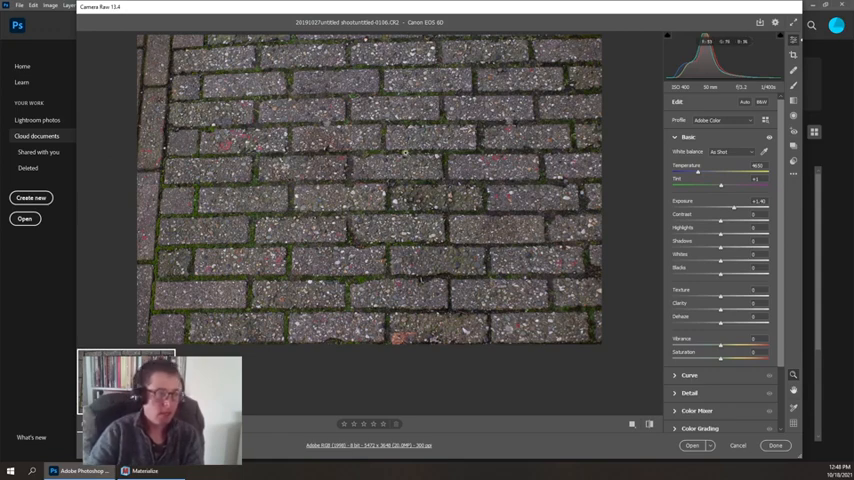
mouse_move(637, 218)
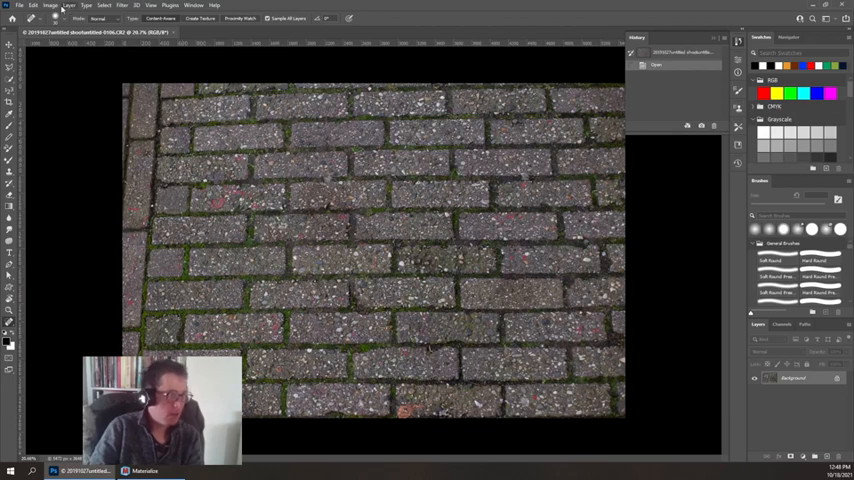
left_click(41, 6)
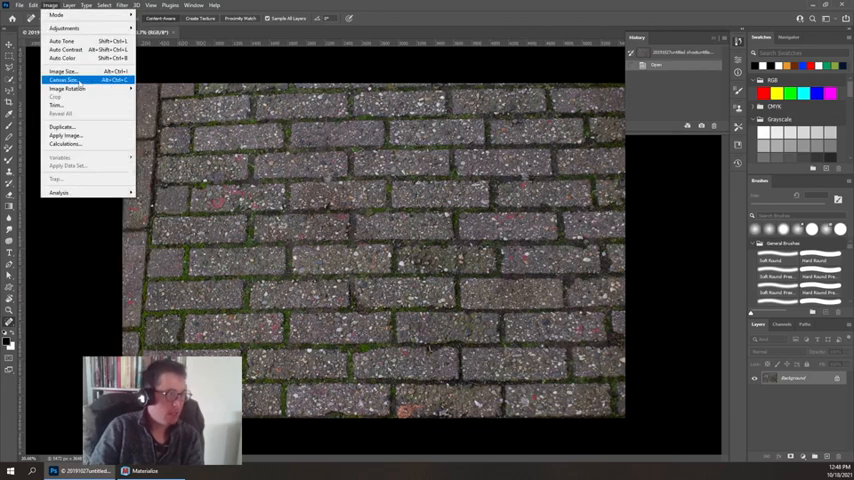
left_click(60, 74)
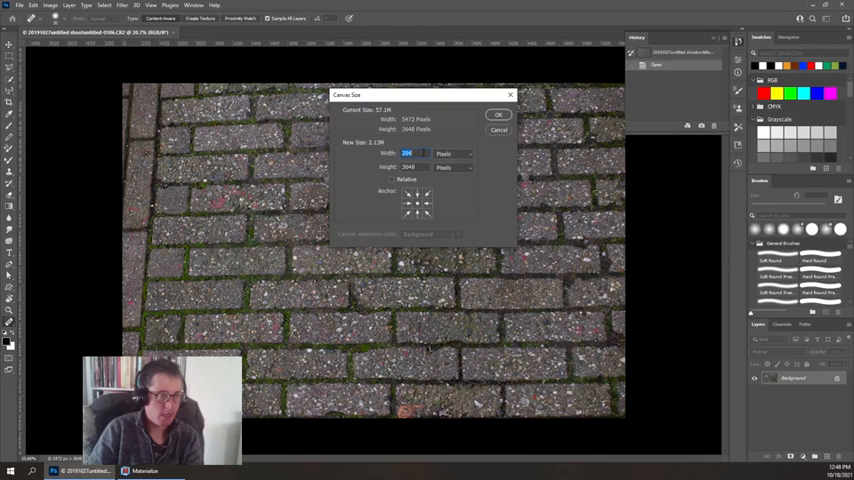
type("2048")
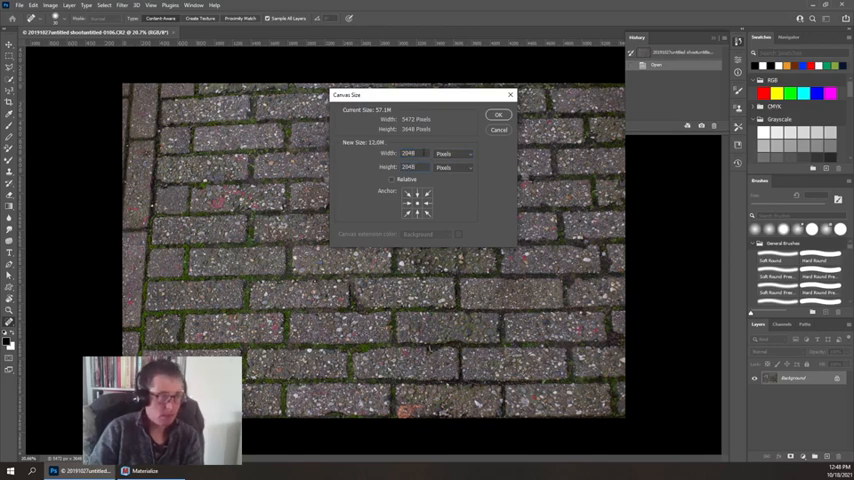
left_click(499, 113)
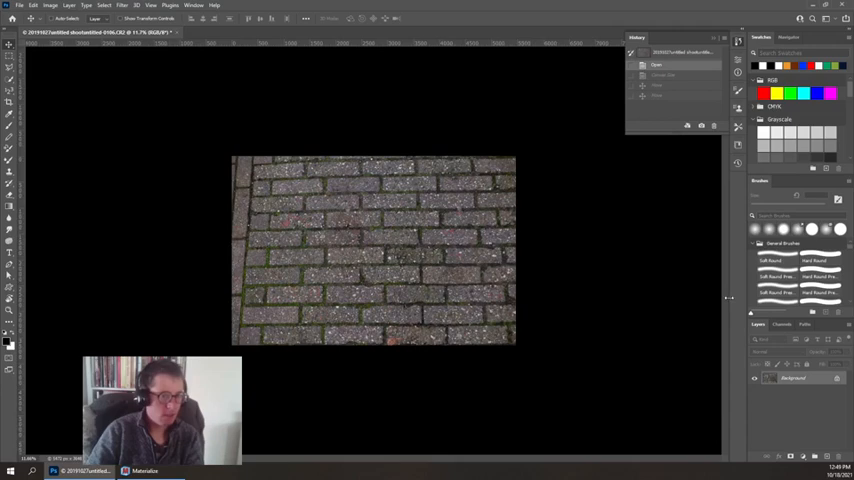
left_click(44, 7)
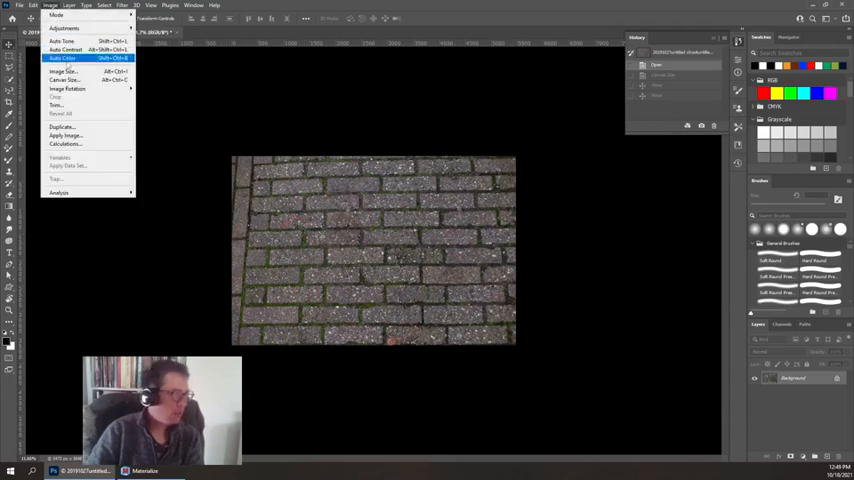
left_click(61, 75)
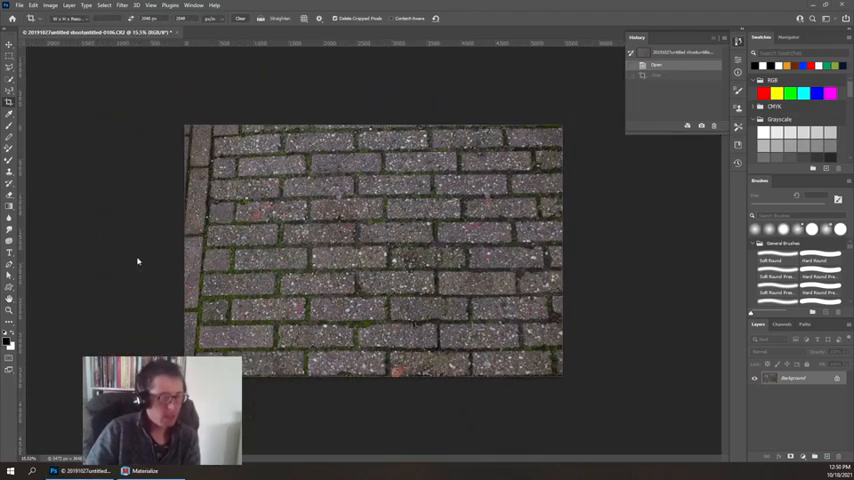
Create a new square Photoshop document at 2048 by 2048 pixels
left_click(47, 8)
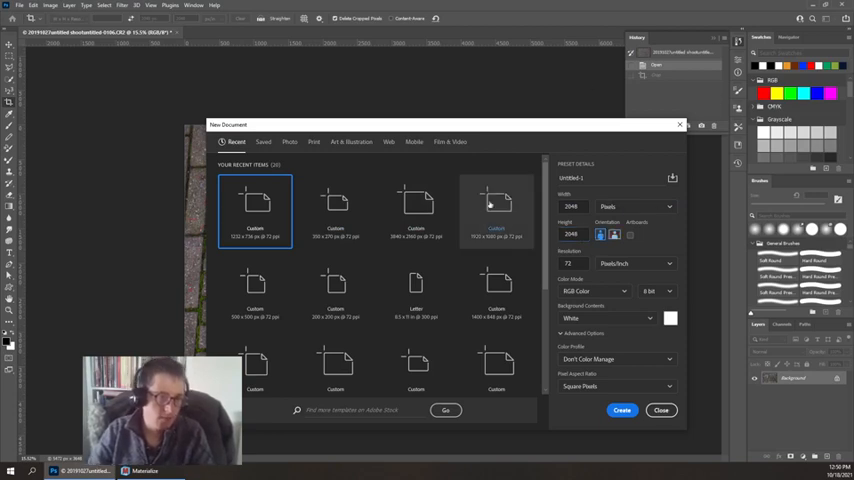
left_click(573, 206)
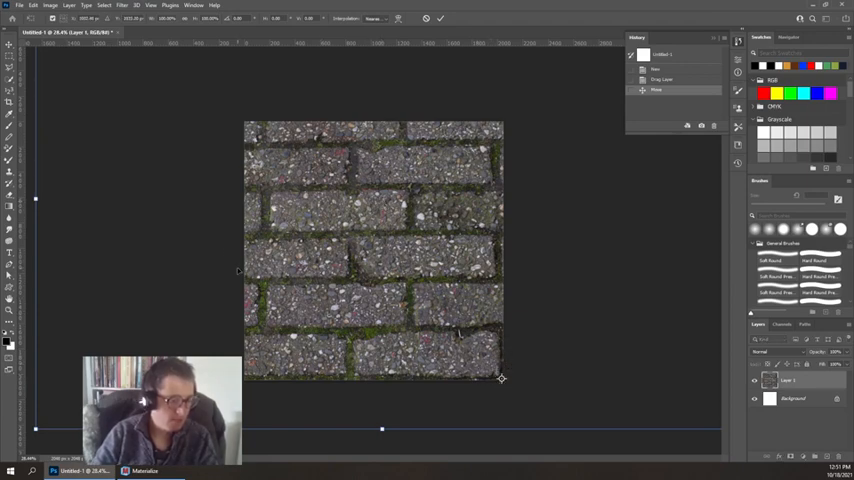
Place the brick photo layer into the Untitled-1 canvas and position it with Free Transform
left_click(32, 8)
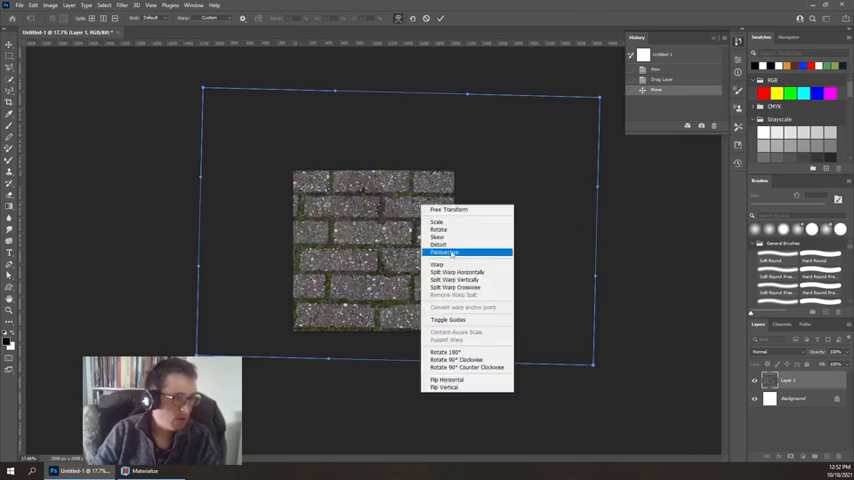
Switch the transform to Perspective and drag a corner to level the brick rows
left_click(438, 252)
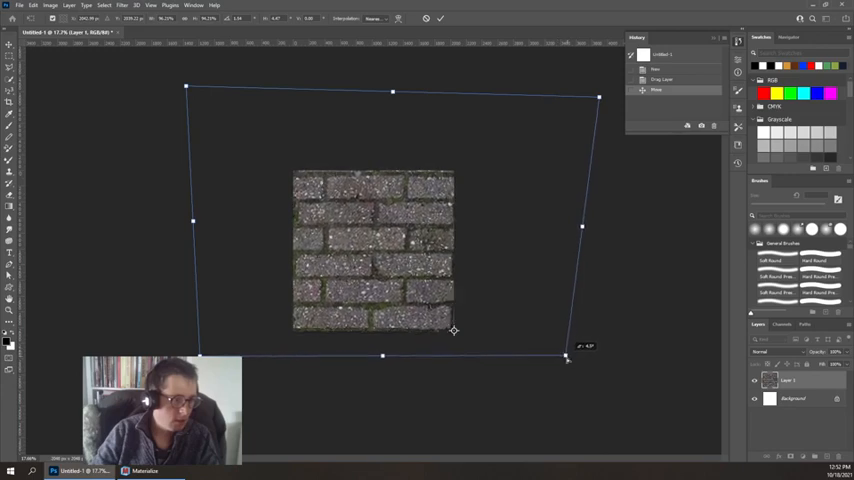
left_click_drag(568, 359, 571, 355)
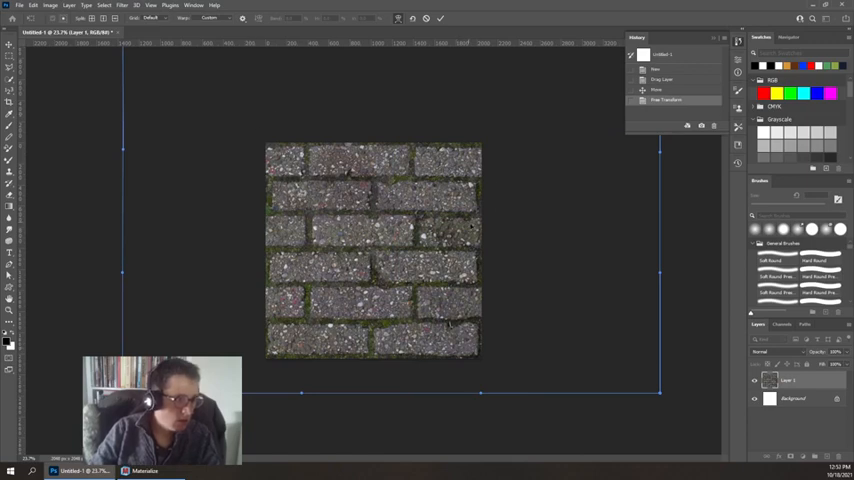
mouse_move(252, 315)
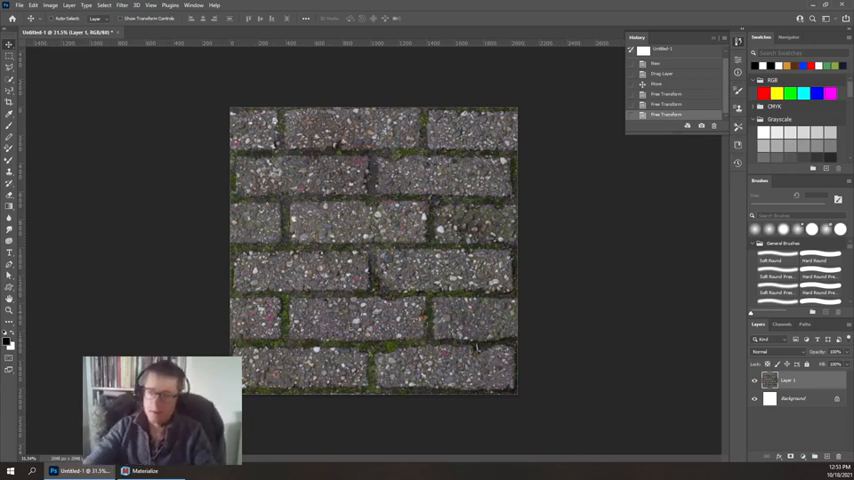
mouse_move(375, 205)
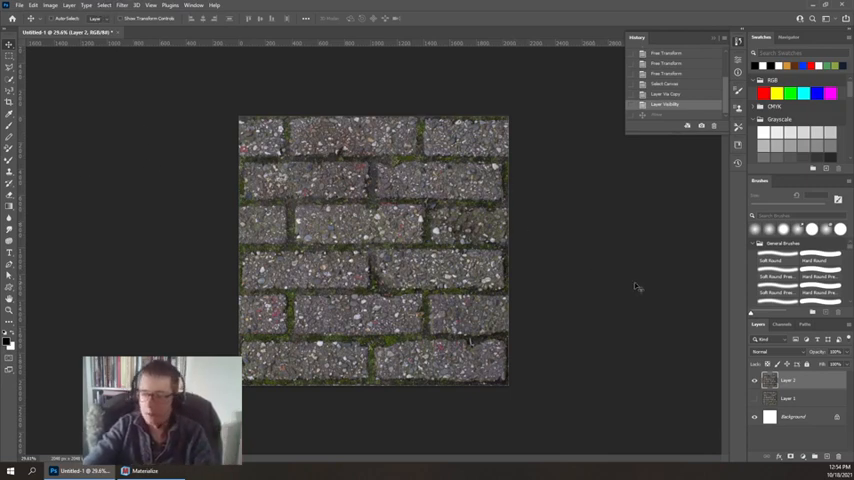
Apply an Offset filter with Wrap Around to move the brick seams mid-image
left_click(131, 7)
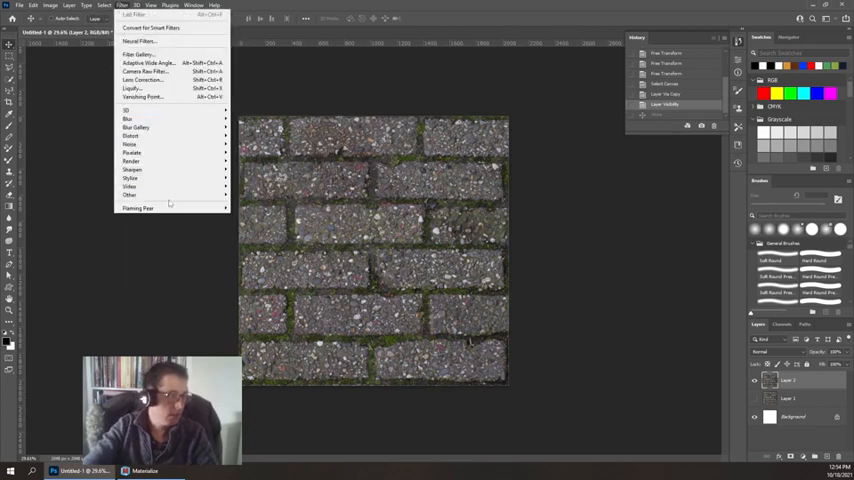
left_click(129, 194)
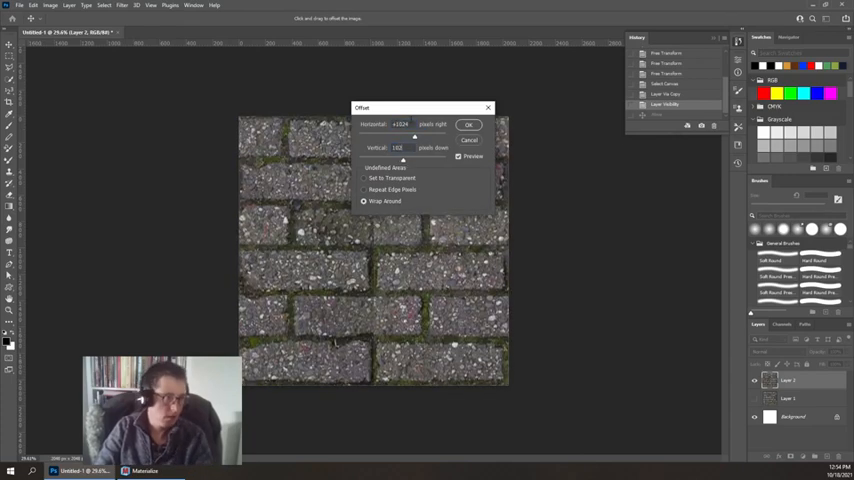
left_click(468, 124)
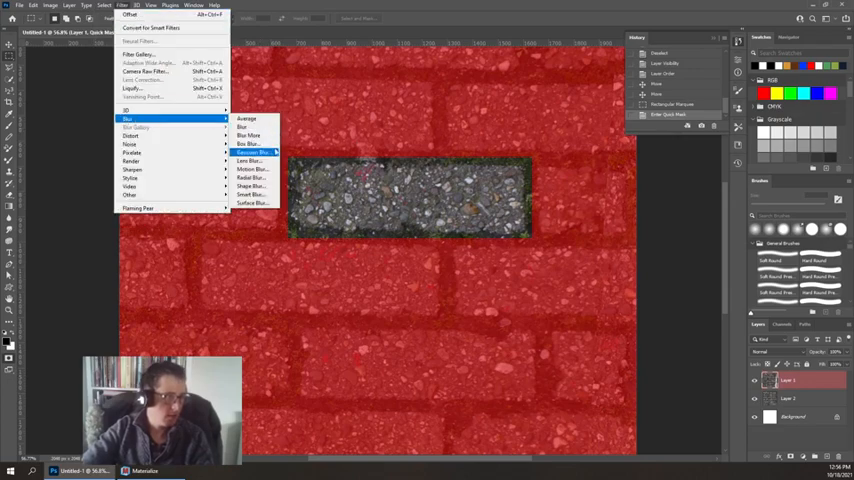
Apply a Gaussian Blur to the brick's quick mask to feather its edges
left_click(250, 152)
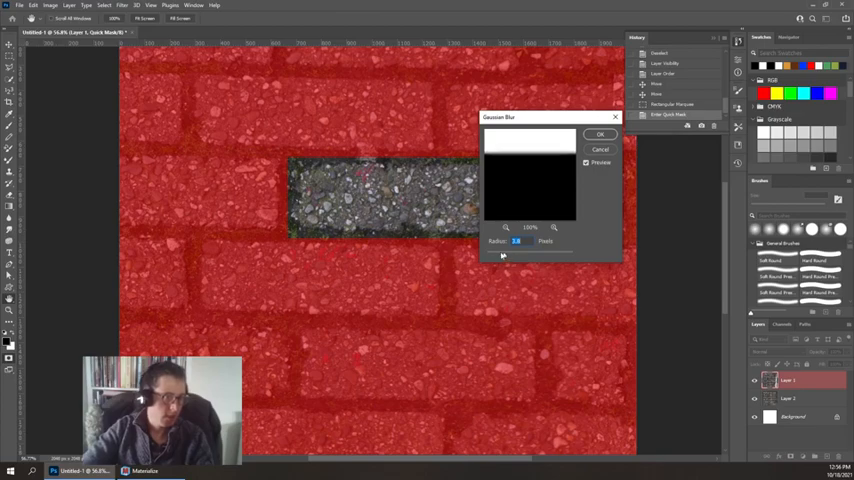
left_click(601, 133)
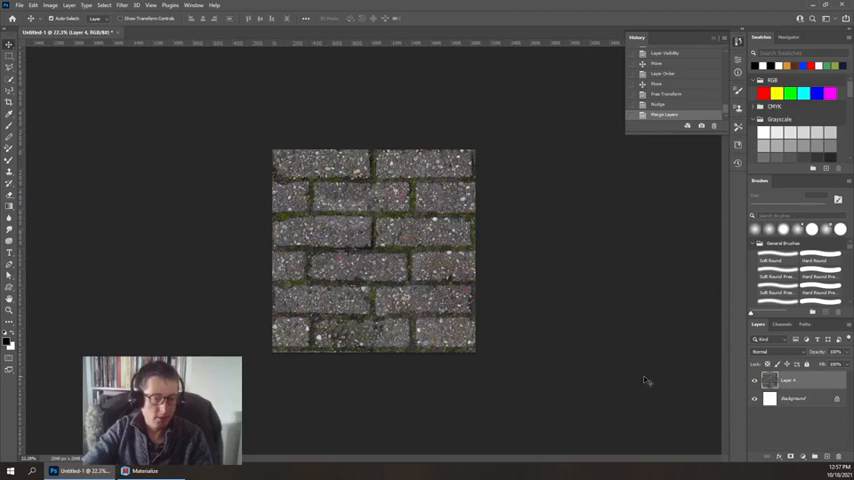
Offset the merged brick texture 256 px horizontally and vertically with Wrap Around
left_click(123, 7)
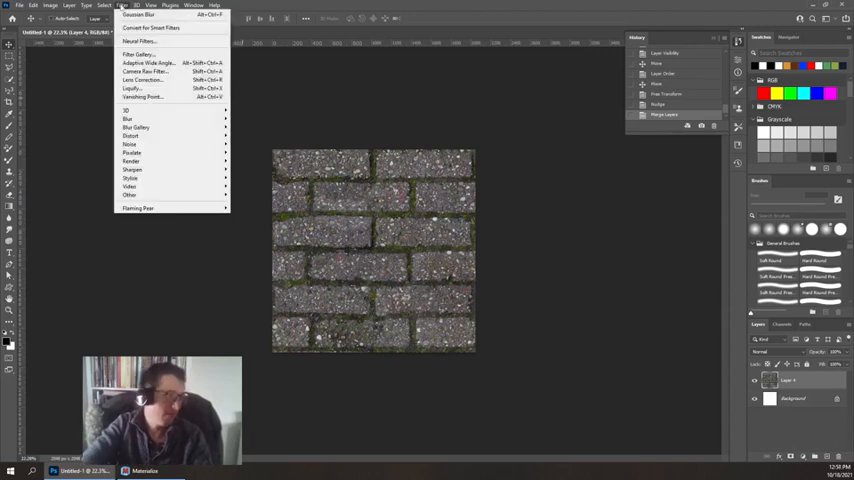
mouse_move(150, 186)
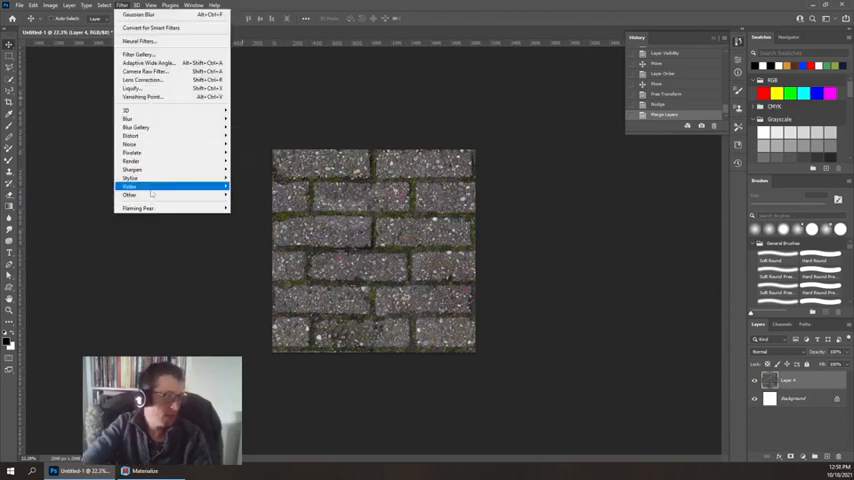
left_click(130, 195)
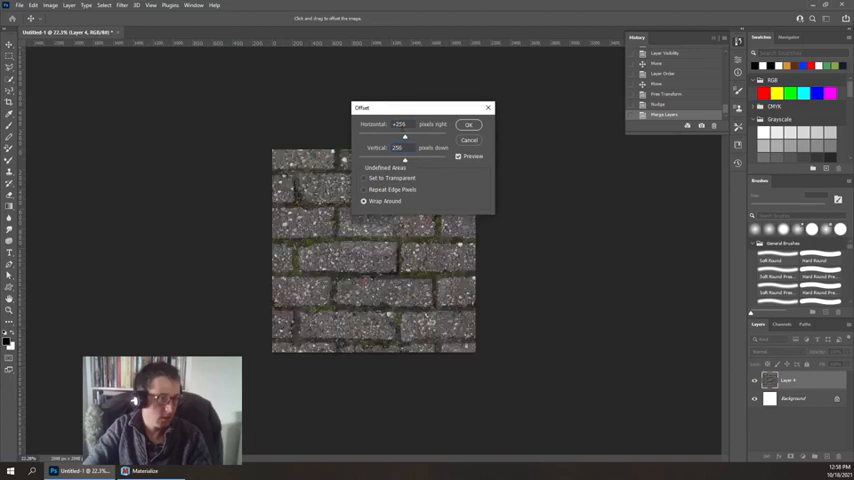
left_click_drag(420, 107, 597, 139)
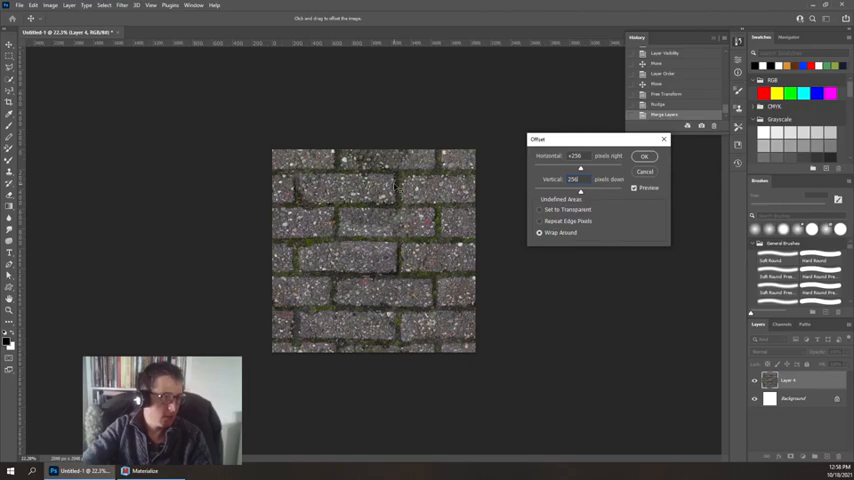
left_click(644, 156)
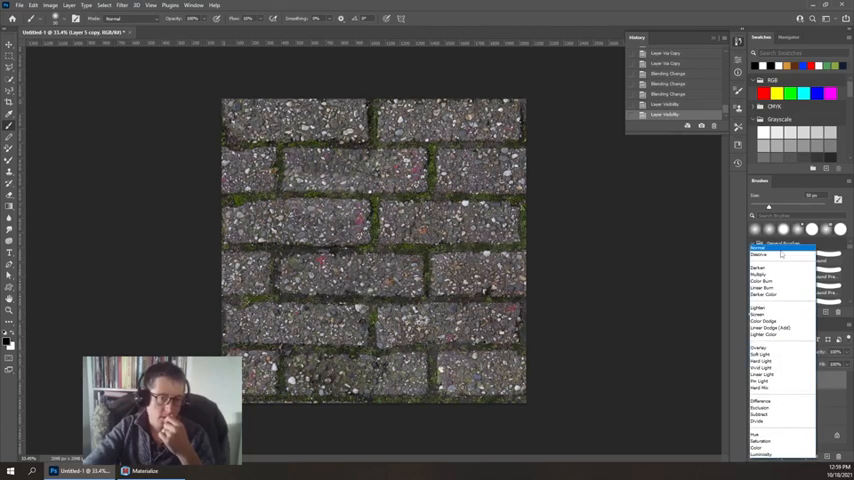
Apply High Pass to the copied brick layer with the radius lowered to a small value
left_click(140, 7)
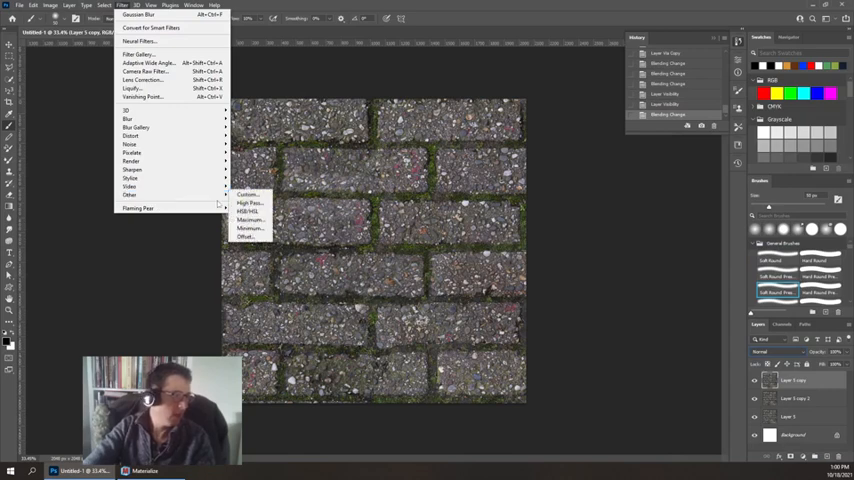
left_click(247, 202)
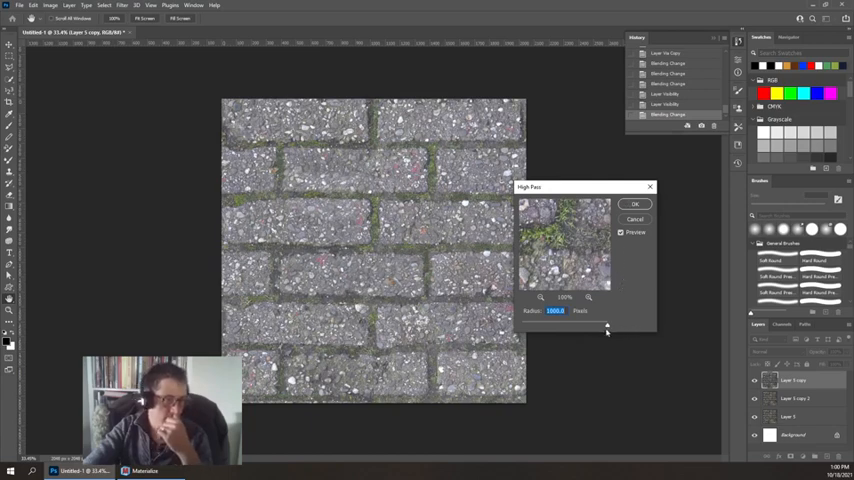
left_click_drag(607, 325, 590, 325)
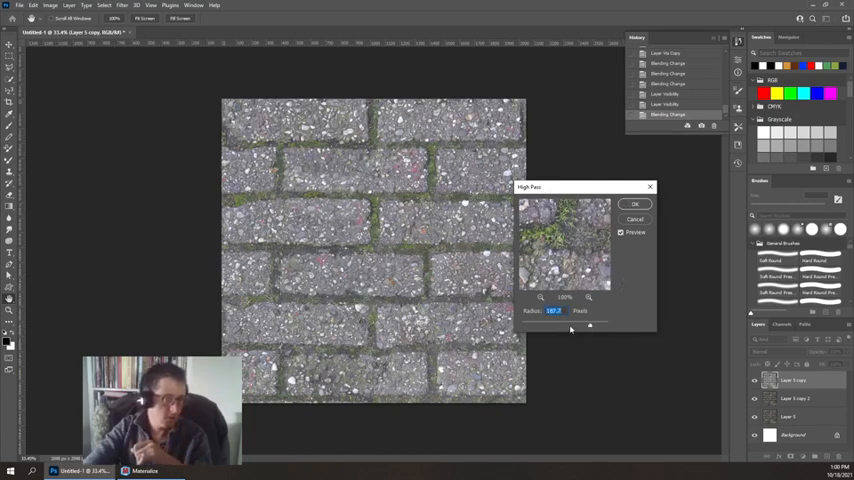
left_click_drag(590, 325, 553, 325)
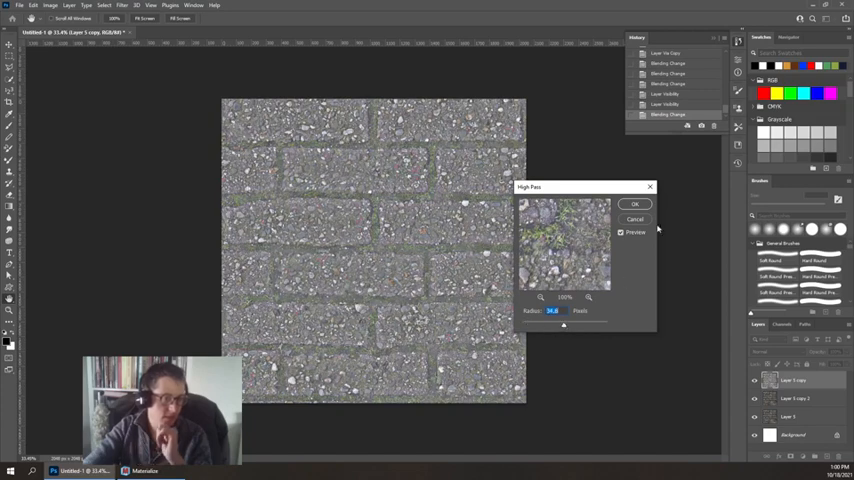
left_click(634, 204)
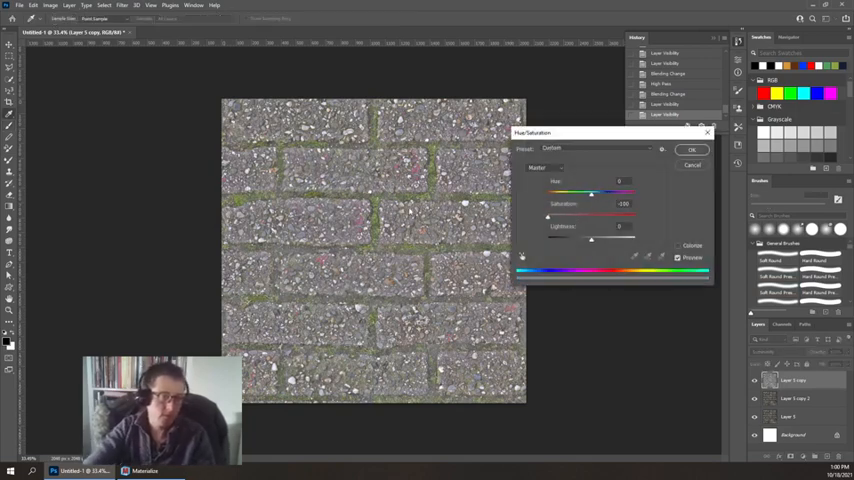
Desaturate the high-passed brick copy with Hue/Saturation at -100
left_click(691, 149)
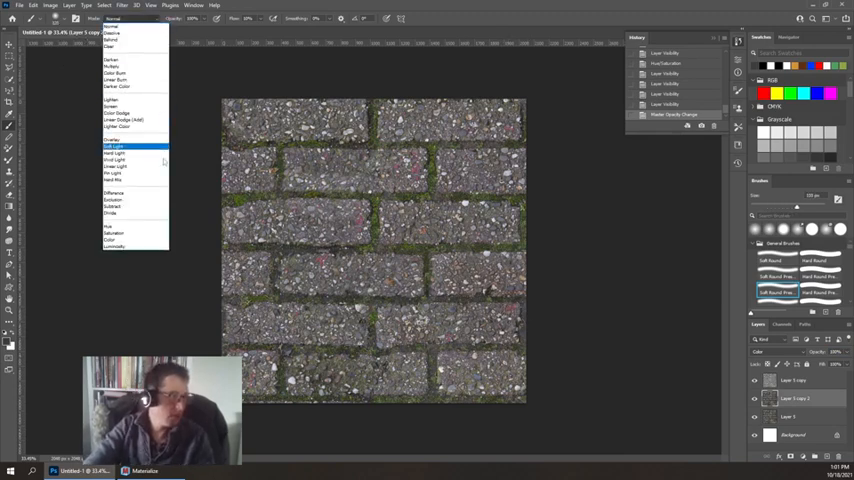
Paint Color-mode brush strokes over the copied brick layer to even out its tint
left_click(113, 145)
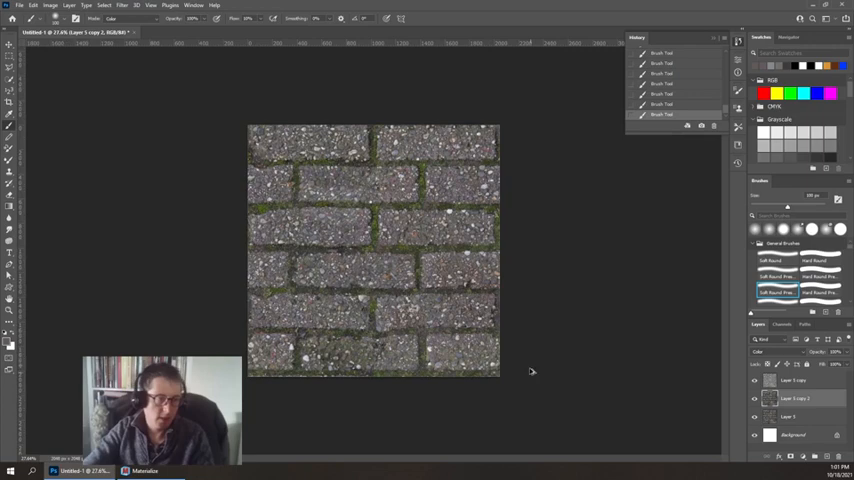
left_click(17, 11)
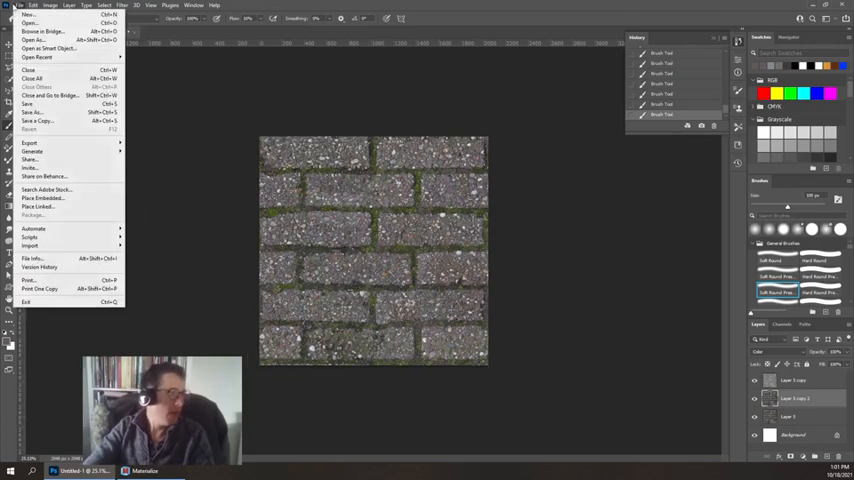
Merge the selected brick texture layers into one layer with Layer > Merge Layers
left_click(30, 151)
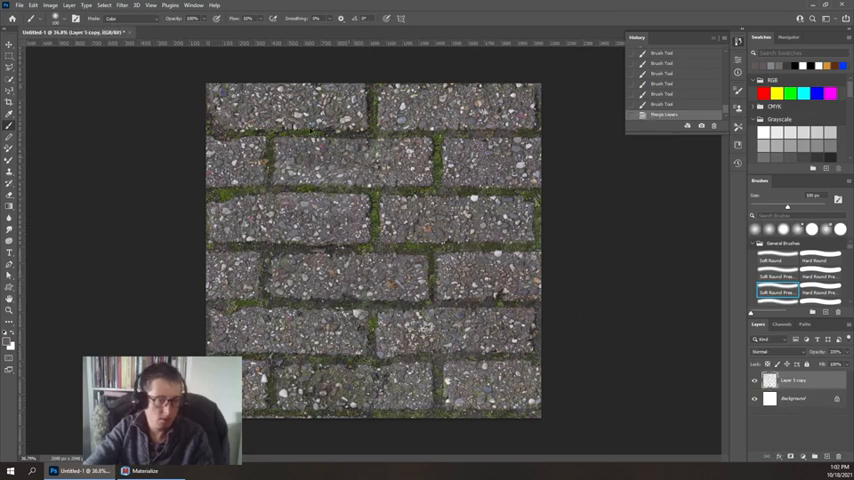
left_click(136, 11)
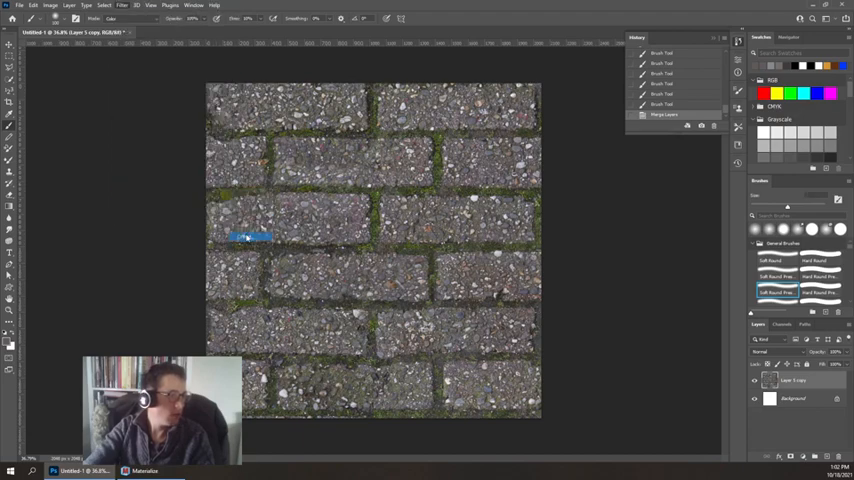
Apply a wrap-around vertical Offset filter (Horizontal 0) to the merged brick texture
left_click(108, 6)
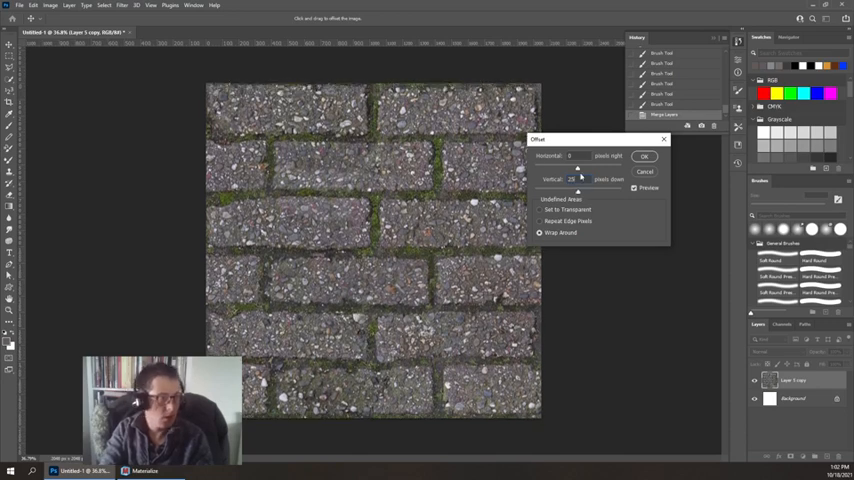
left_click(644, 156)
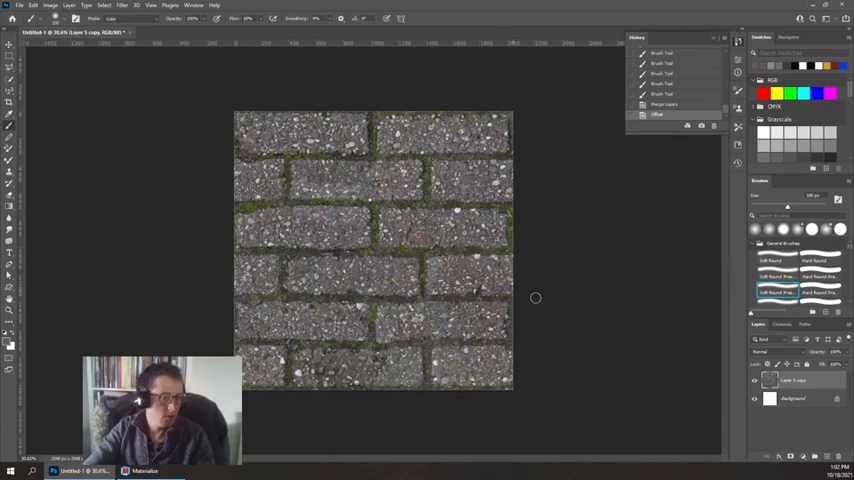
left_click(13, 8)
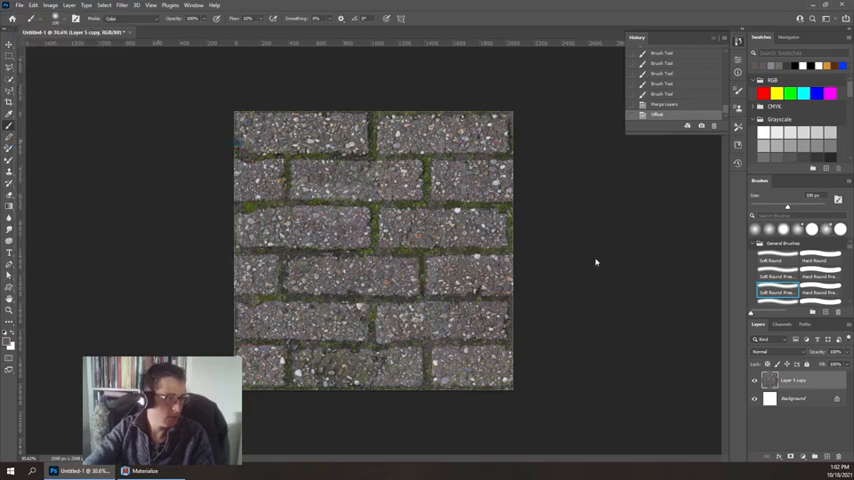
key("ctrl+shift+s")
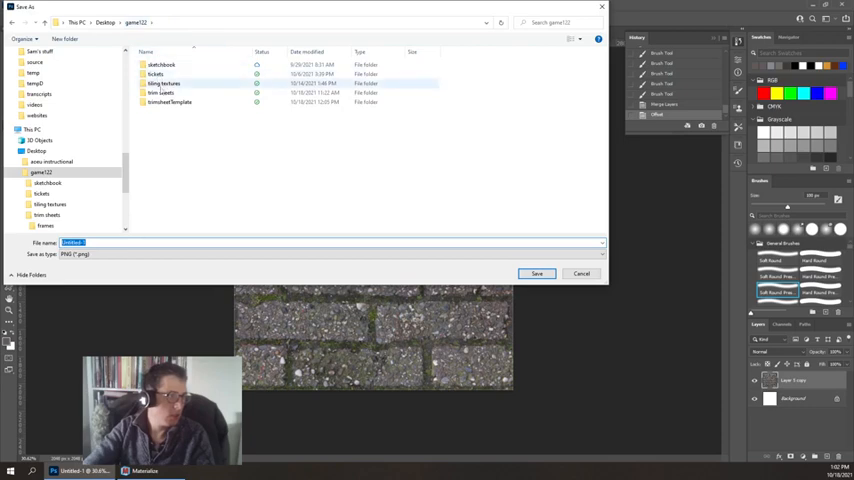
Create a 'bricks2' folder in tiling textures and save the texture there as a 'bricks' PNG
double_click(178, 82)
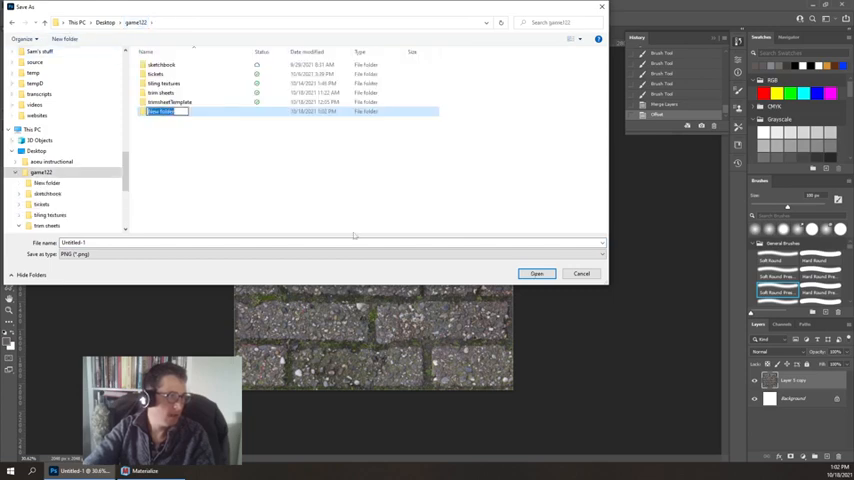
mouse_move(301, 224)
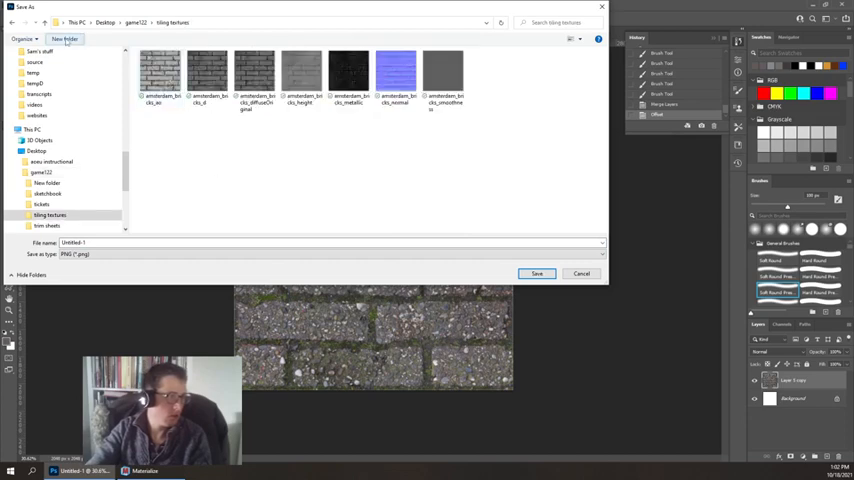
left_click(69, 40)
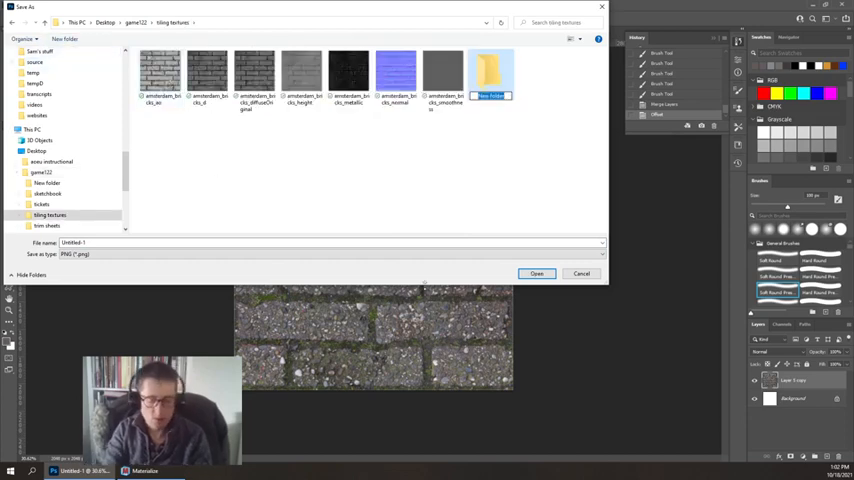
type("bricks")
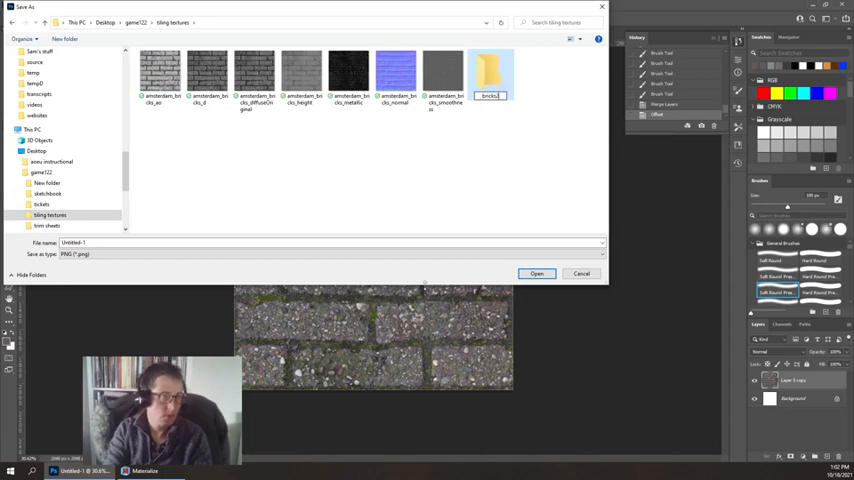
double_click(490, 70)
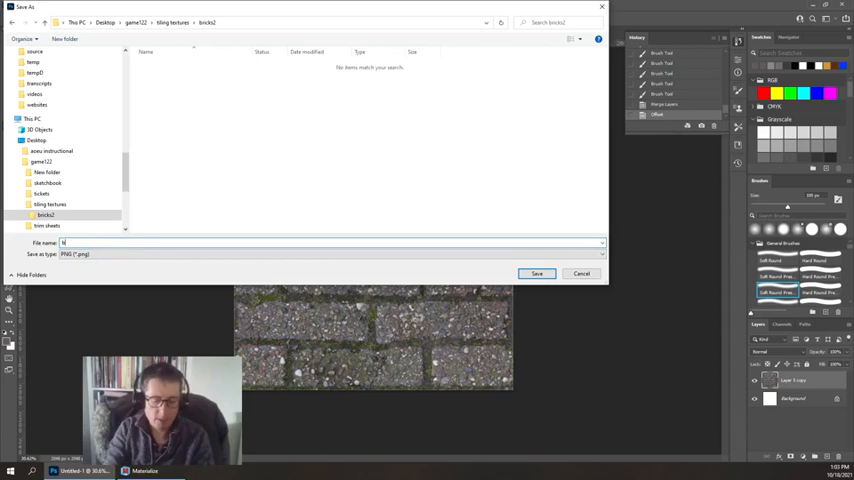
type("bricks_")
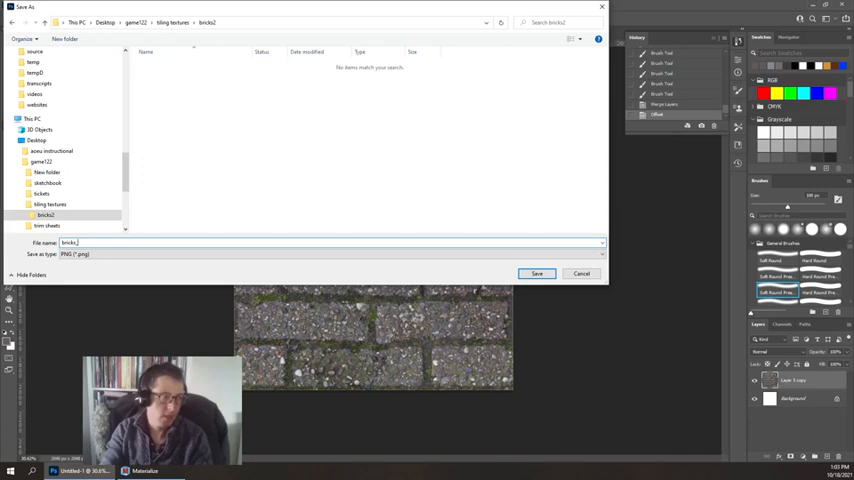
left_click(536, 273)
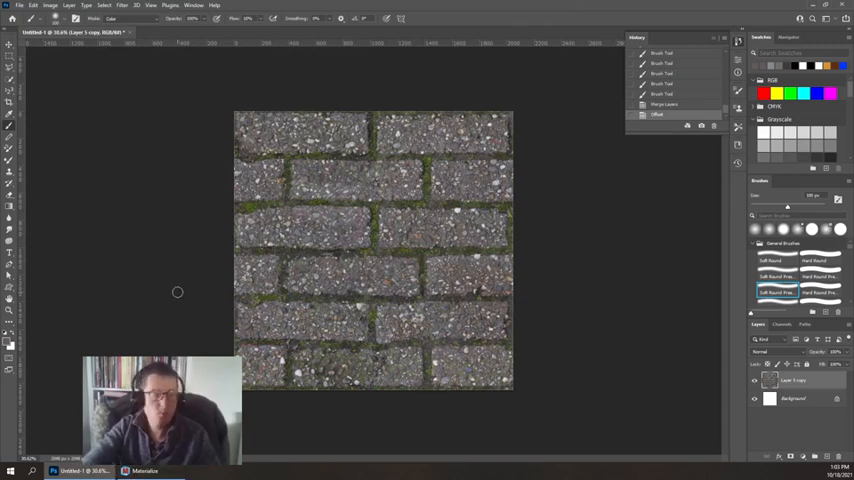
mouse_move(584, 243)
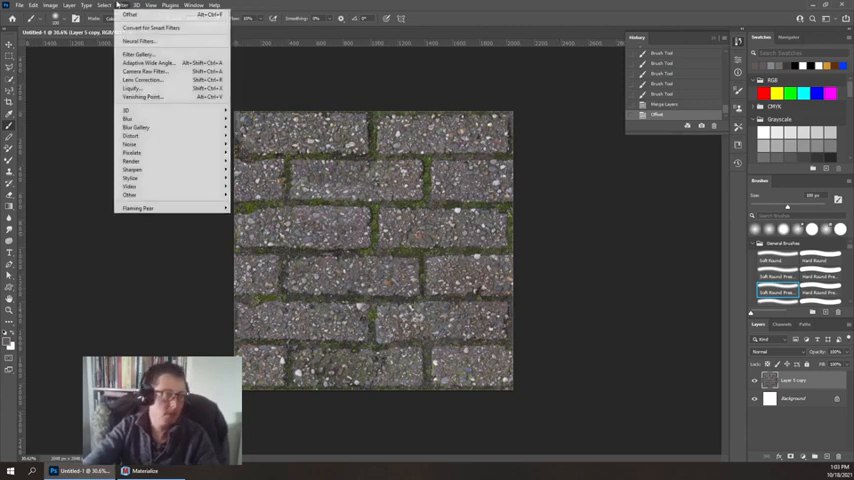
mouse_move(140, 110)
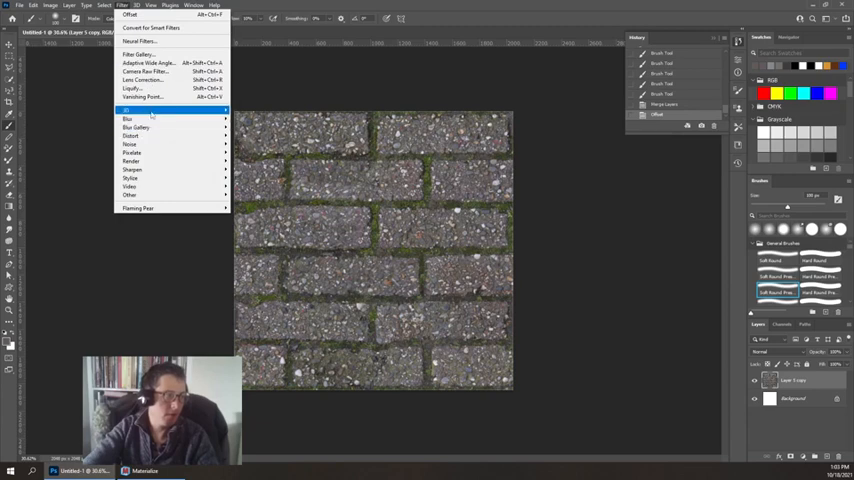
mouse_move(127, 110)
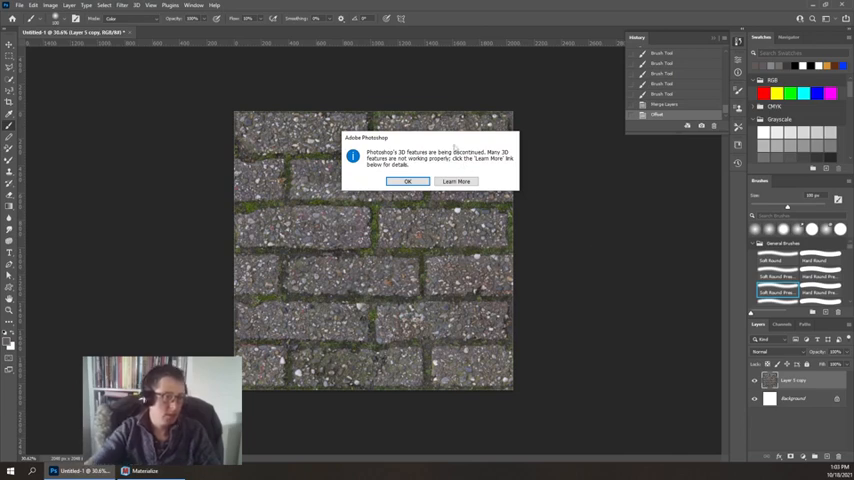
Dismiss the 3D discontinued warning and generate the bump height map from the brick texture
left_click(409, 181)
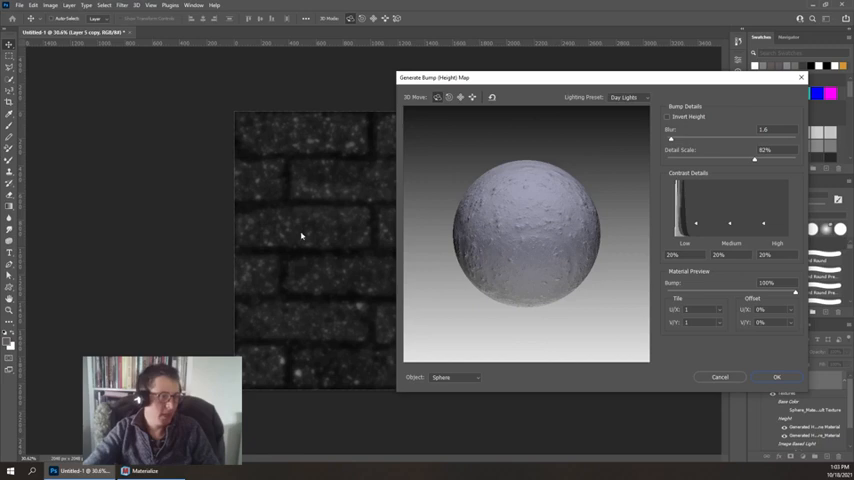
left_click(776, 375)
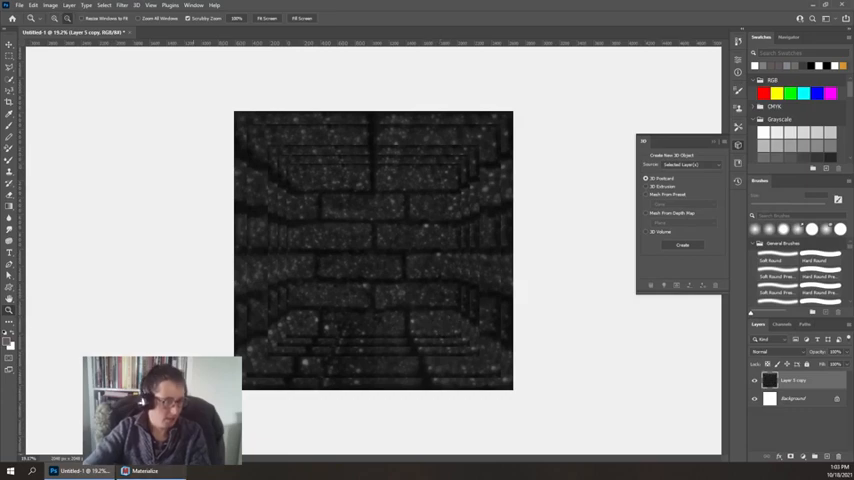
left_click(136, 467)
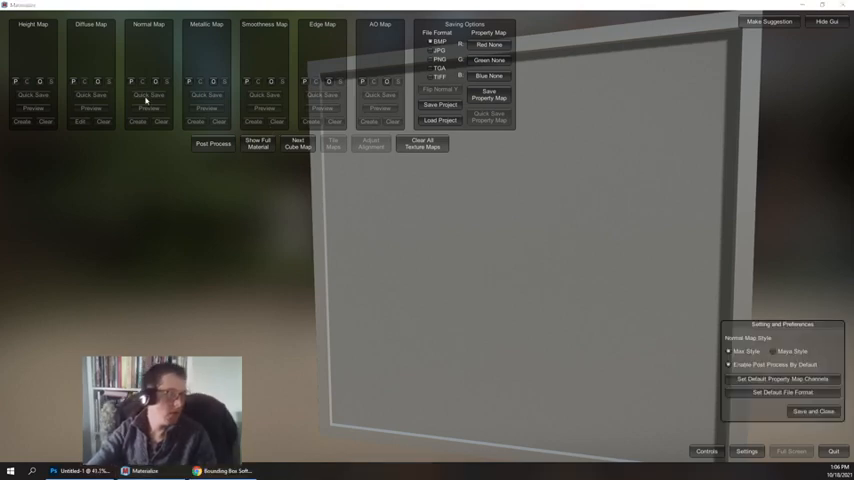
mouse_move(87, 77)
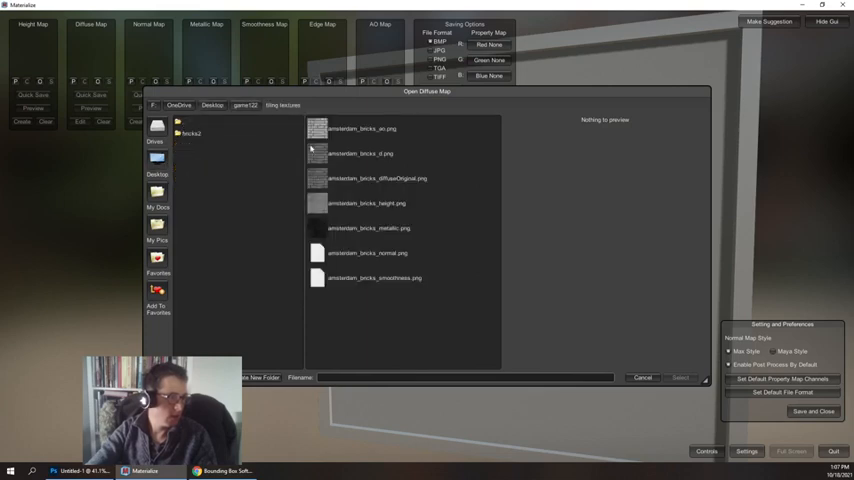
Load the brick PNG as Materialize's diffuse map
double_click(190, 133)
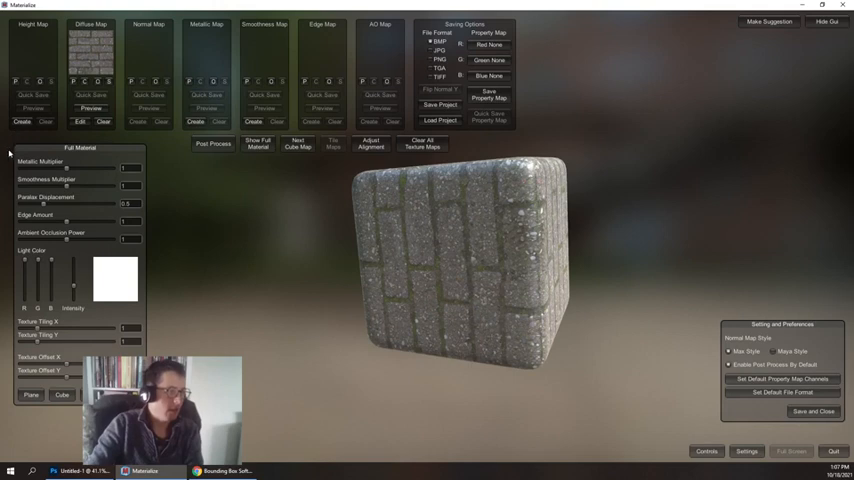
Create a height map from the diffuse image and raise its Final Gain
left_click(17, 121)
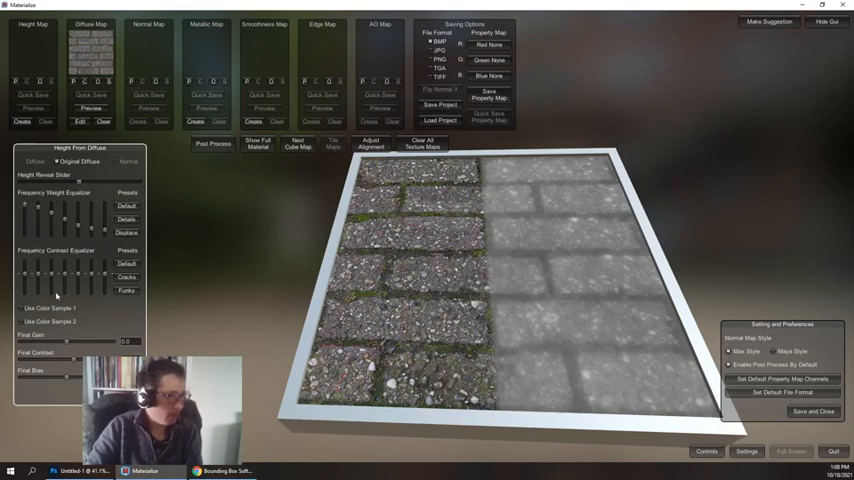
mouse_move(88, 205)
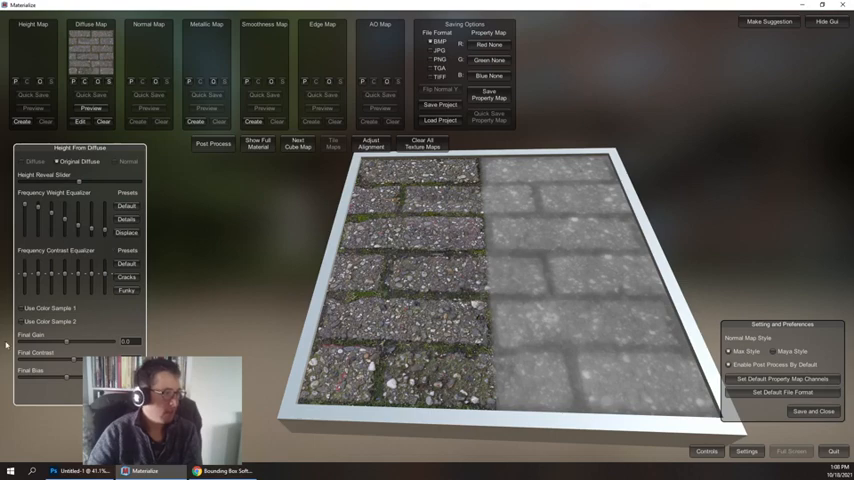
left_click_drag(67, 342, 77, 342)
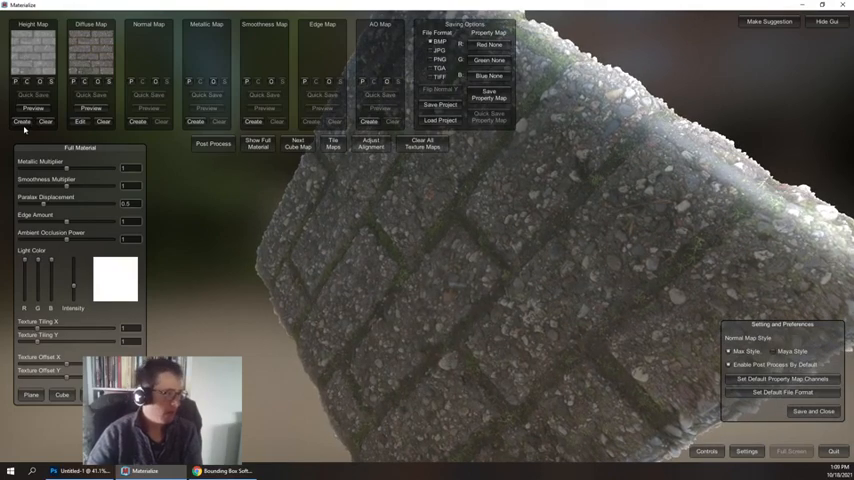
Reopen the Height From Diffuse settings to refine the height map
left_click(18, 120)
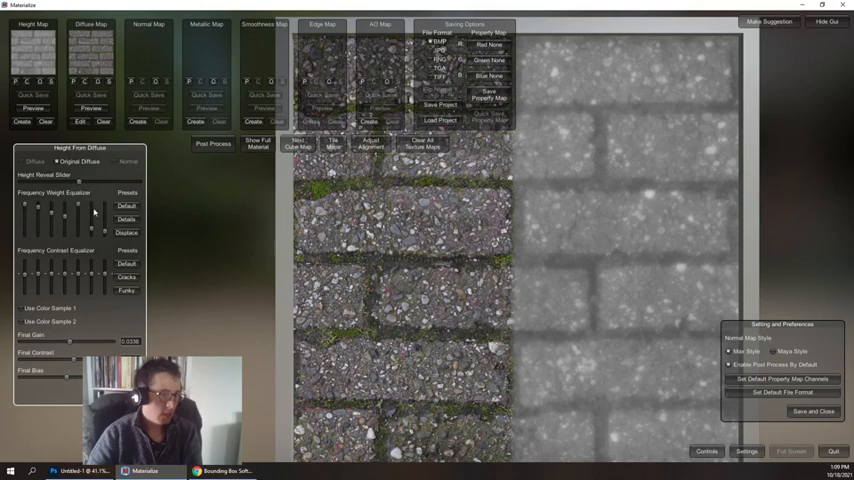
mouse_move(78, 222)
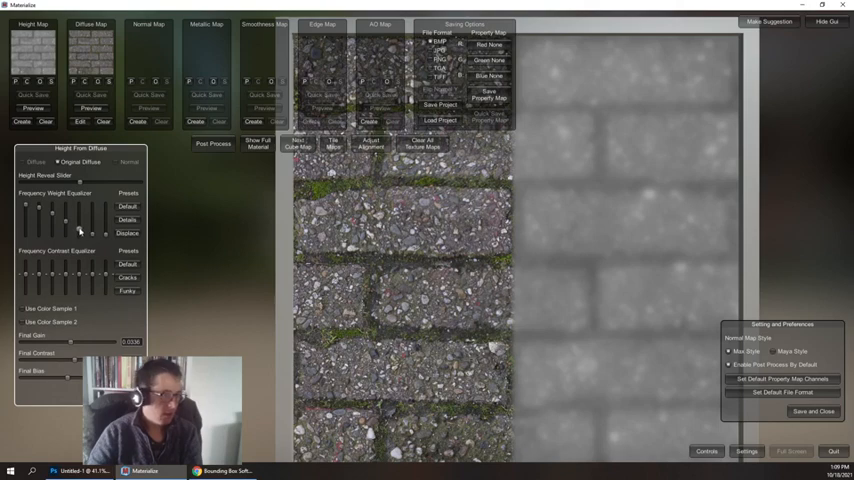
mouse_move(78, 350)
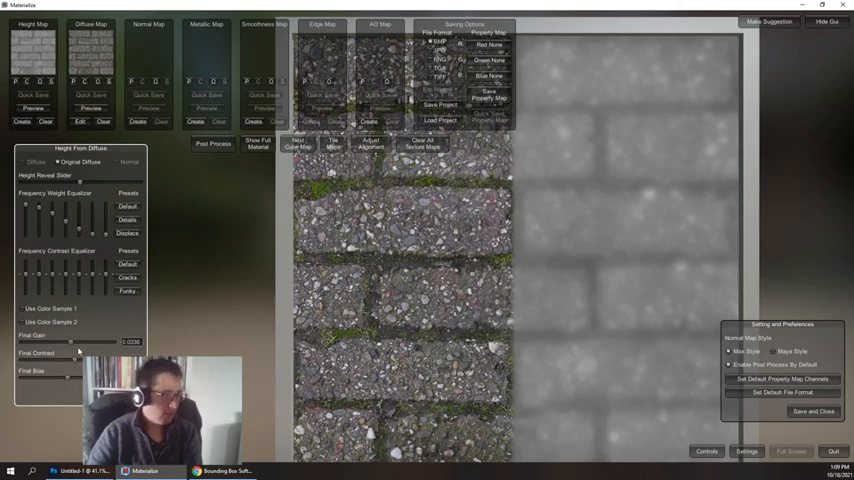
left_click_drag(72, 342, 25, 342)
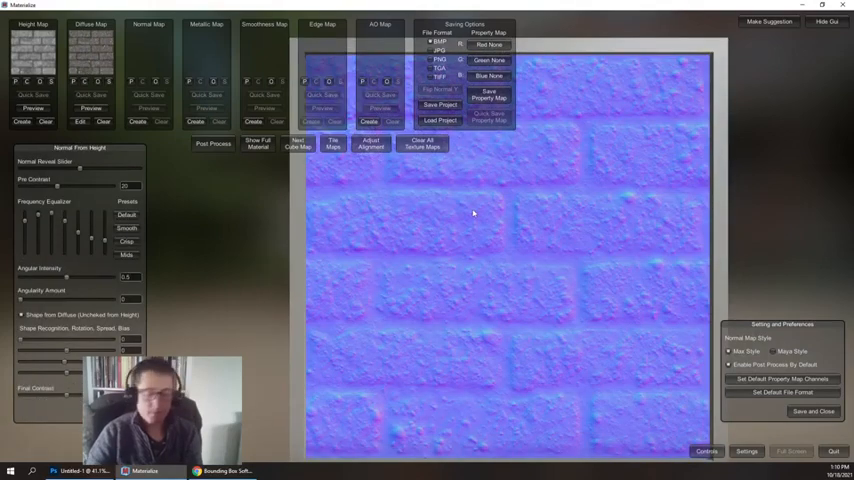
mouse_move(504, 252)
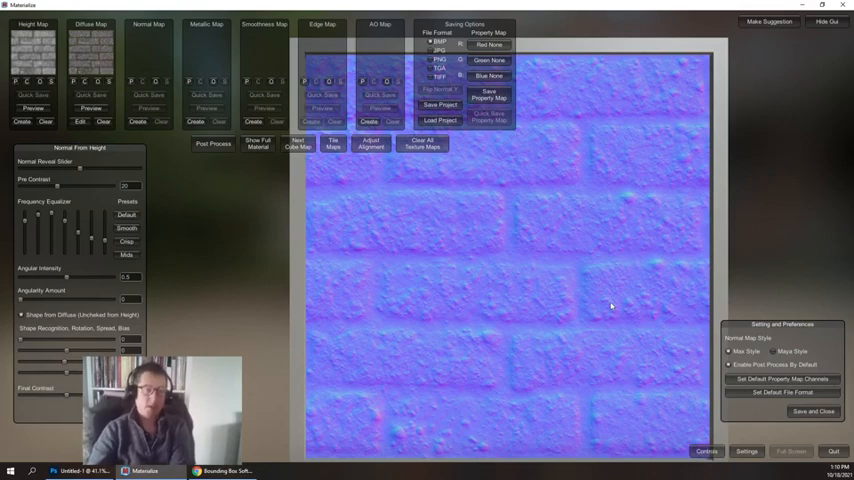
mouse_move(649, 263)
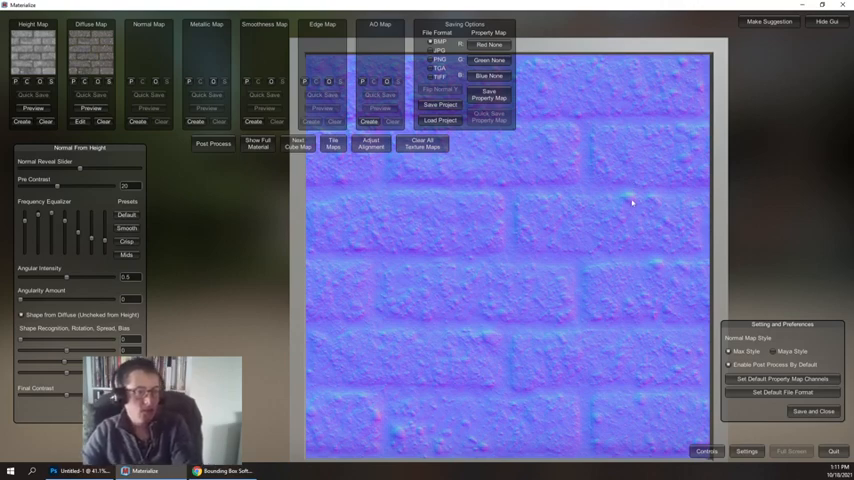
mouse_move(637, 208)
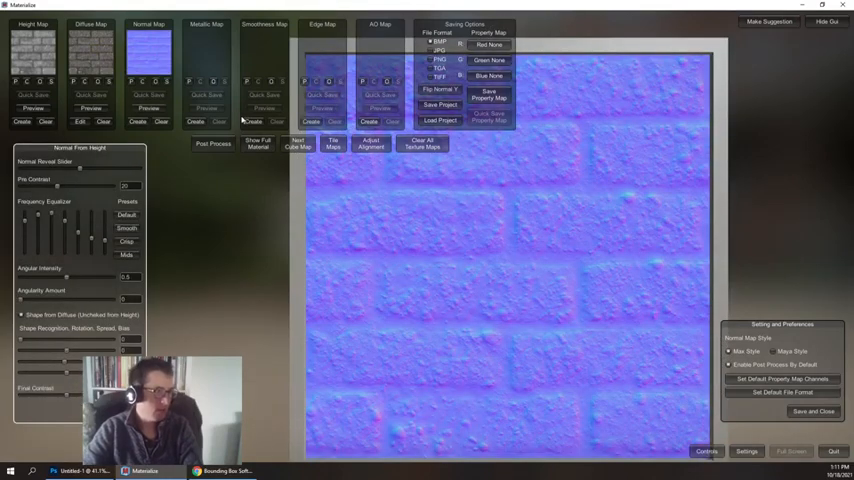
mouse_move(219, 38)
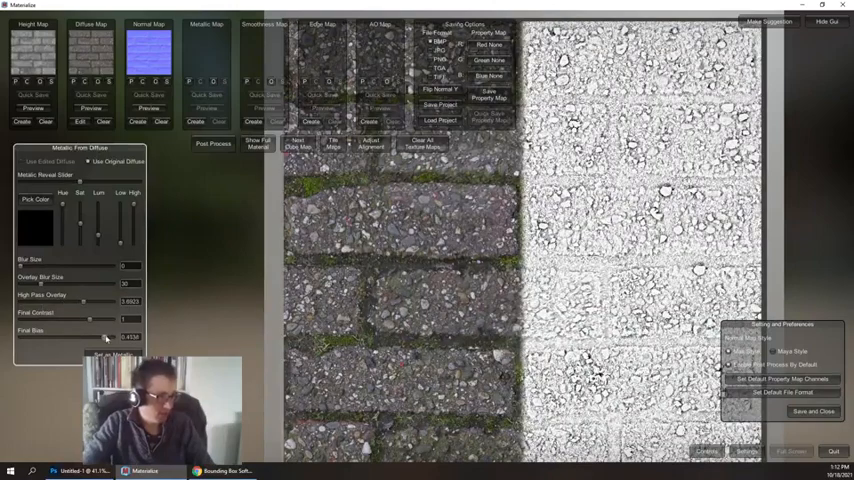
Lower the metallic map's Final Bias
left_click_drag(106, 337, 90, 337)
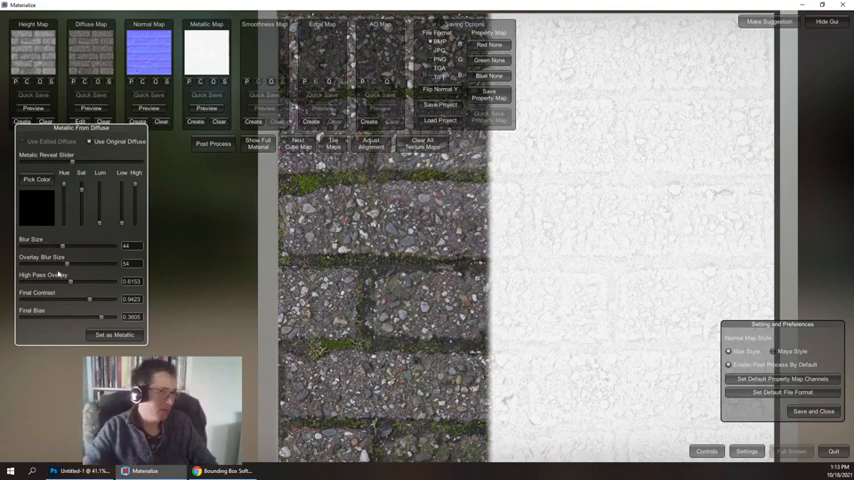
Reduce the metallic map's High Pass Overlay
left_click_drag(90, 310, 35, 310)
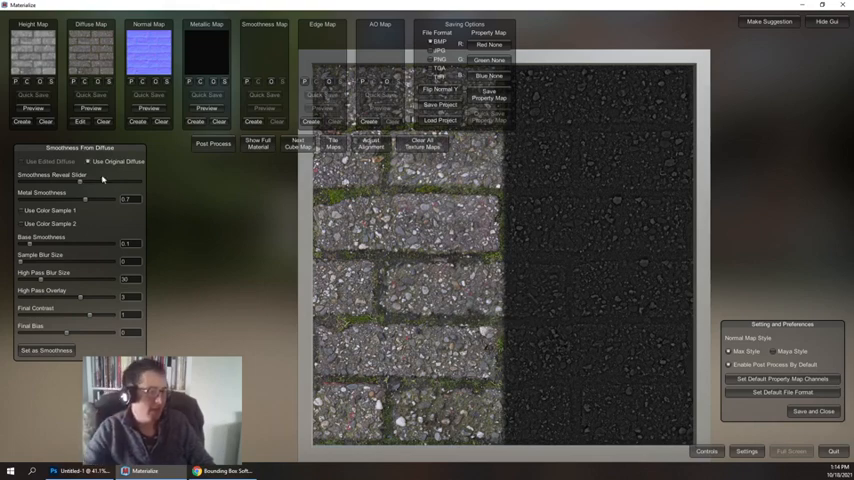
mouse_move(258, 182)
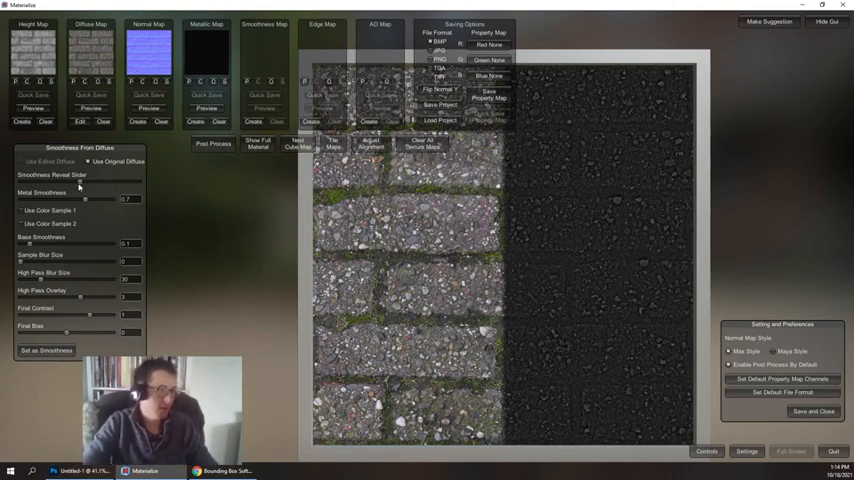
mouse_move(82, 198)
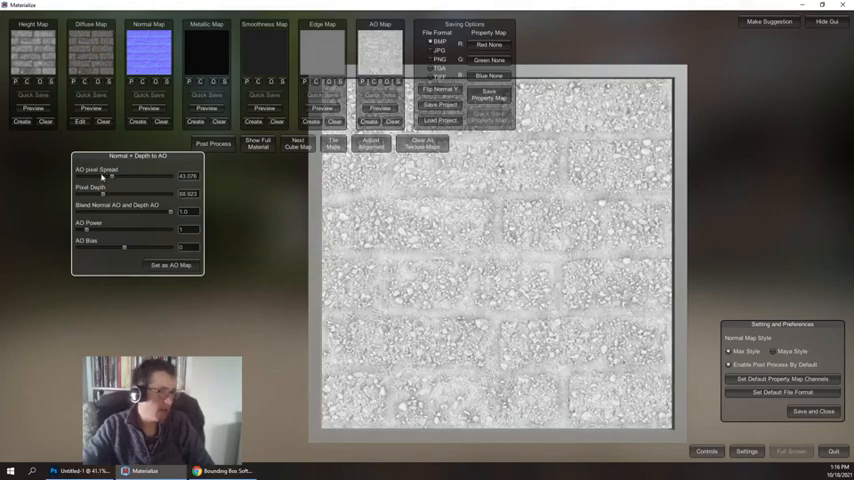
Reduce AO pixel spread, shift the normal/depth AO blend, and raise AO power
left_click_drag(105, 178, 89, 178)
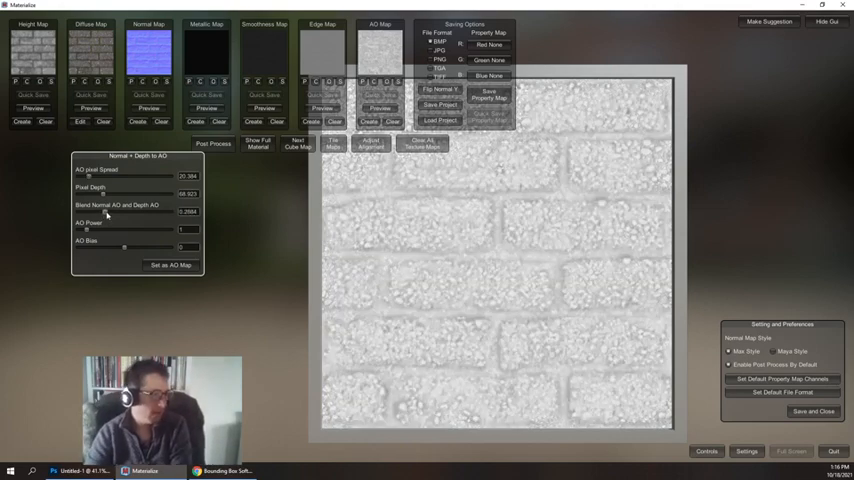
left_click_drag(125, 215, 145, 215)
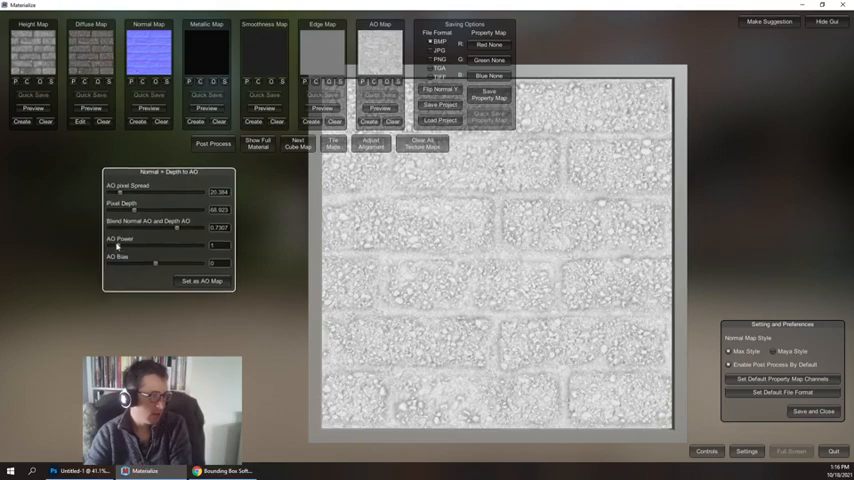
left_click_drag(126, 247, 160, 247)
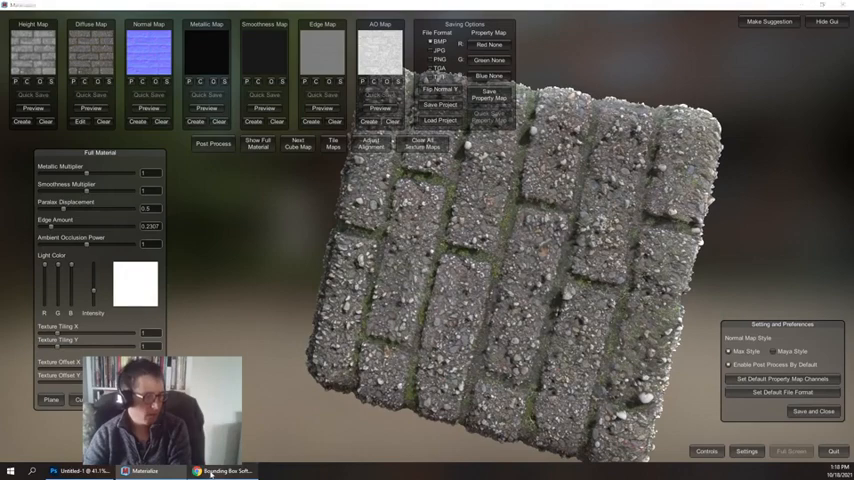
Switch to the Chrome browser showing the Materialize website
left_click(217, 465)
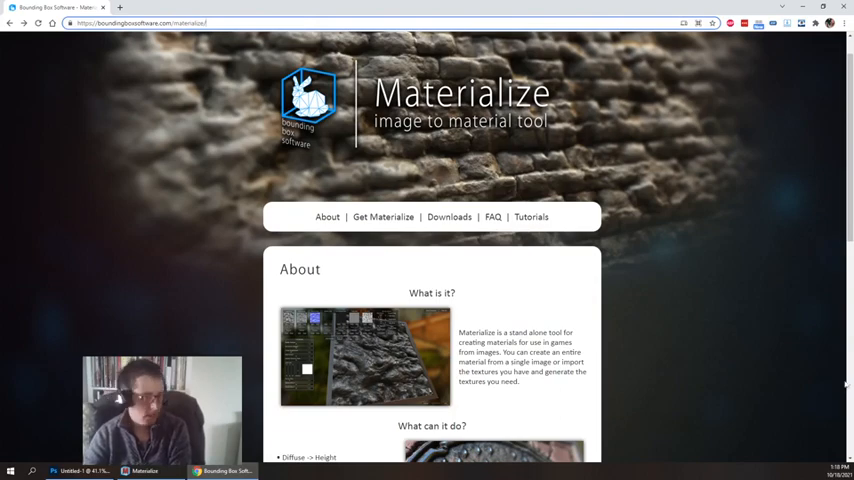
scroll("down", 3)
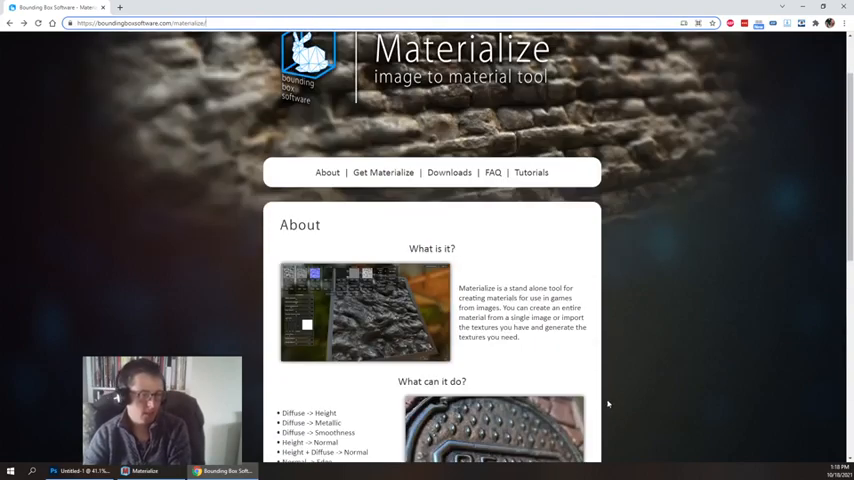